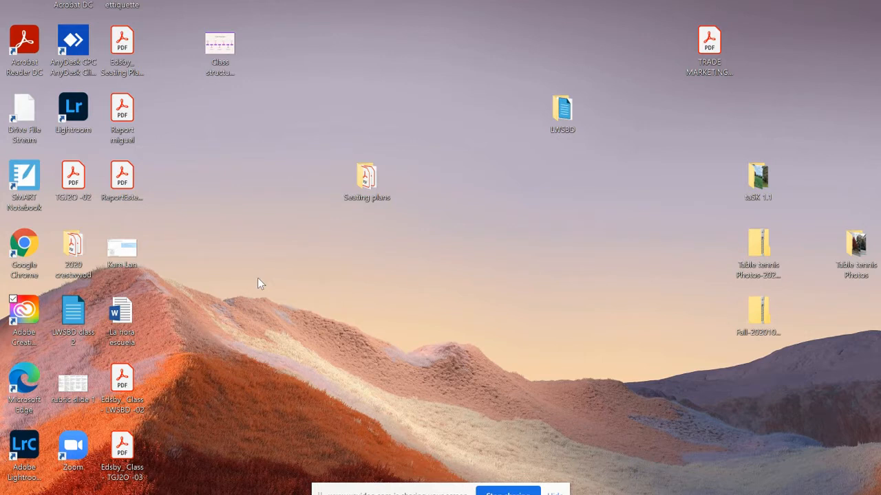
pyautogui.moveTo(199, 312)
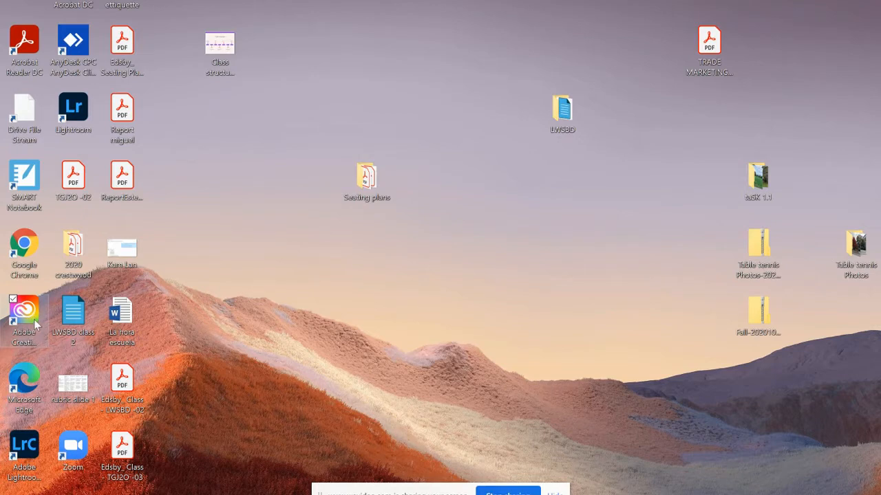
# Open Adobe Creative Cloud and show the Graphic Design apps
pyautogui.doubleClick(24, 310)
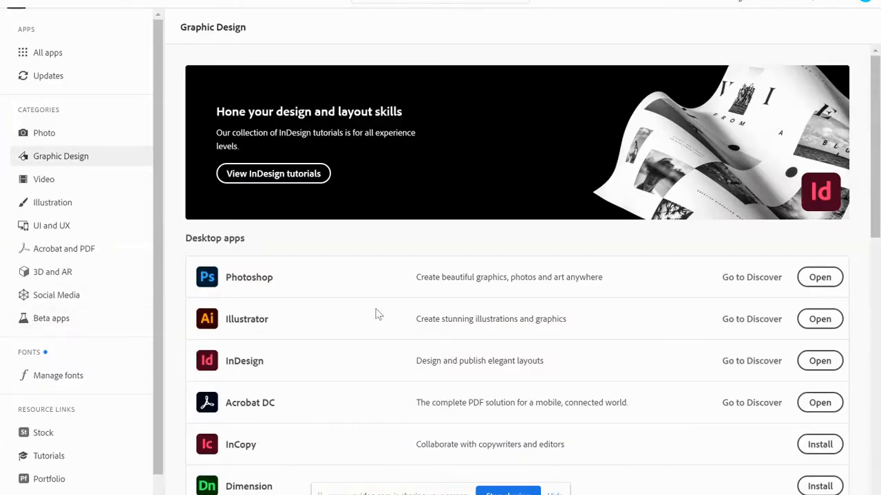
pyautogui.moveTo(92, 175)
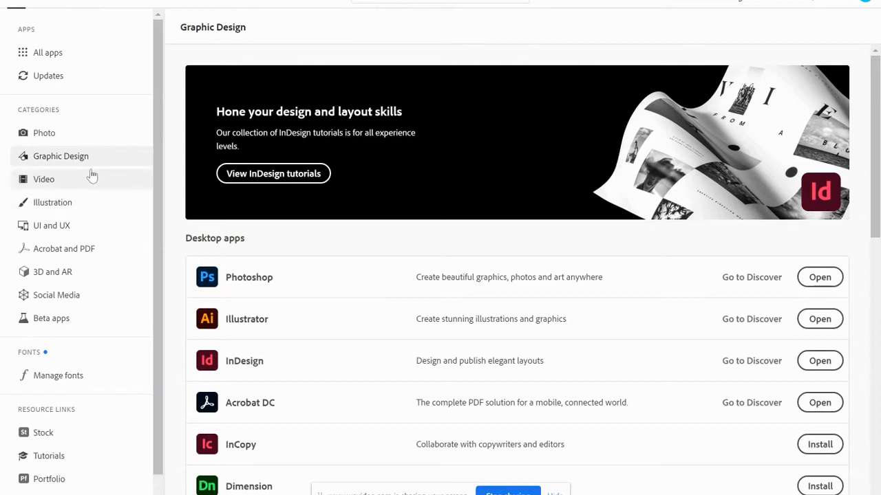
pyautogui.moveTo(48, 53)
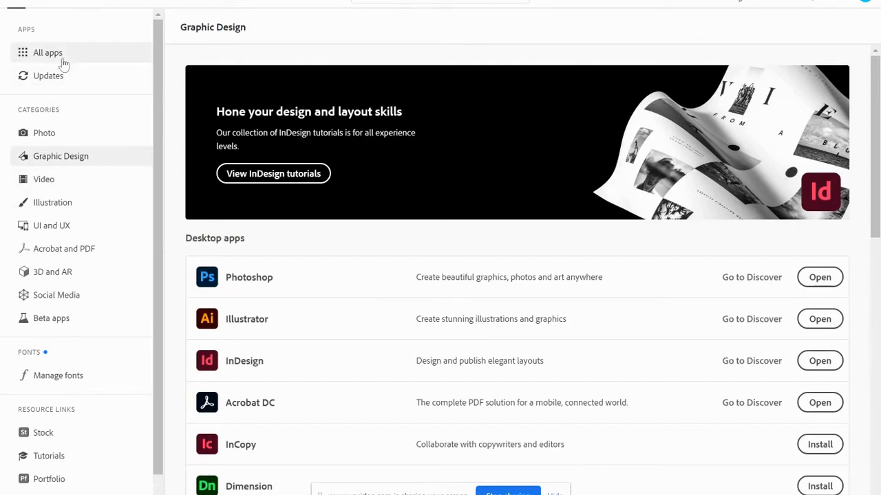
pyautogui.click(47, 53)
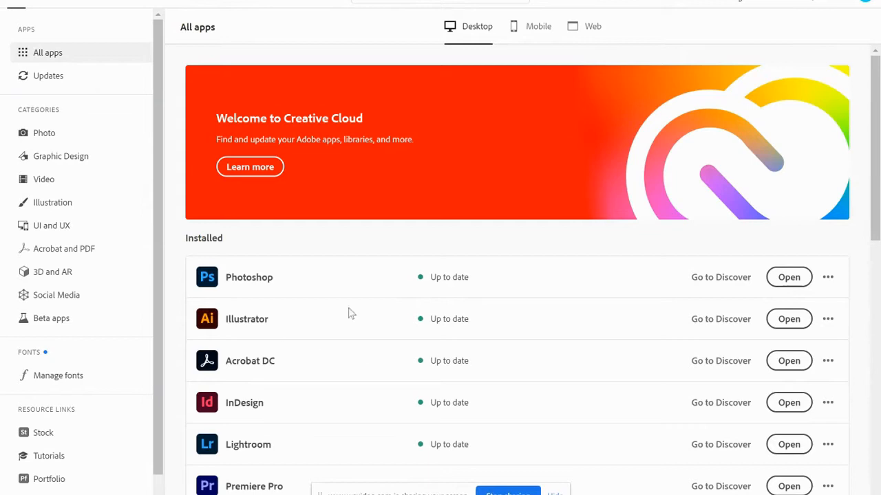
pyautogui.moveTo(60, 156)
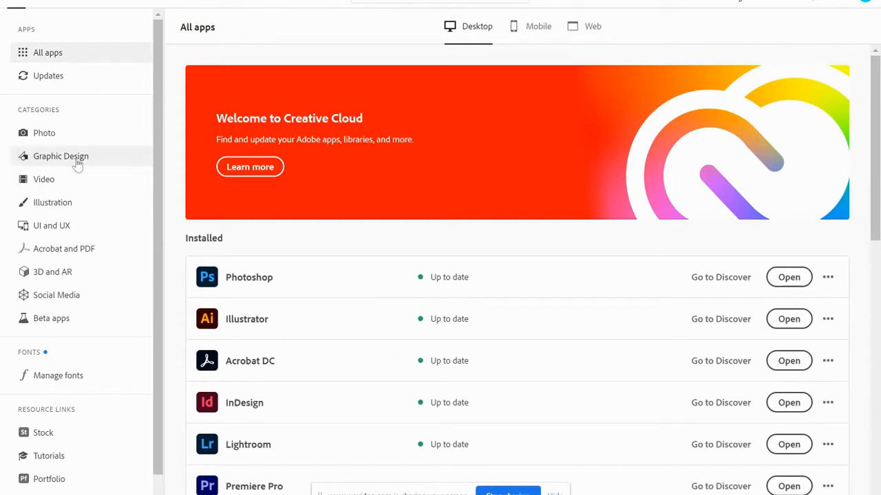
pyautogui.click(61, 157)
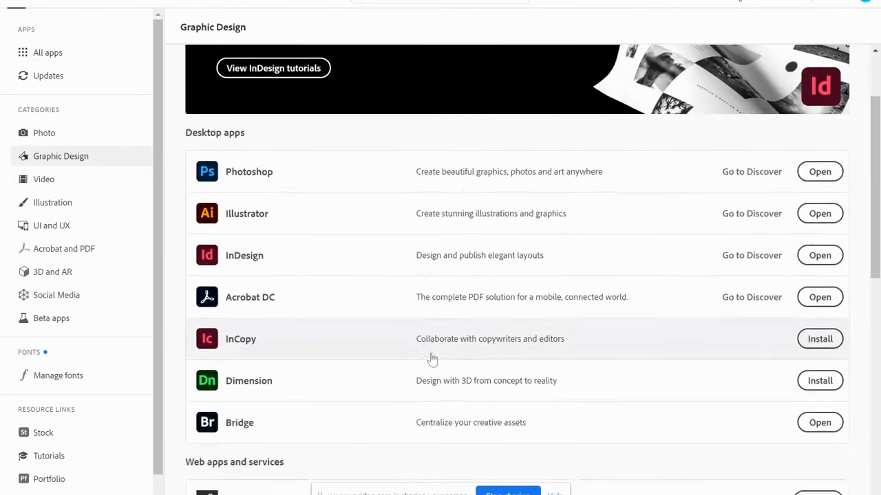
# Launch Spark and start a new blank Webpage project
pyautogui.scroll(-3)
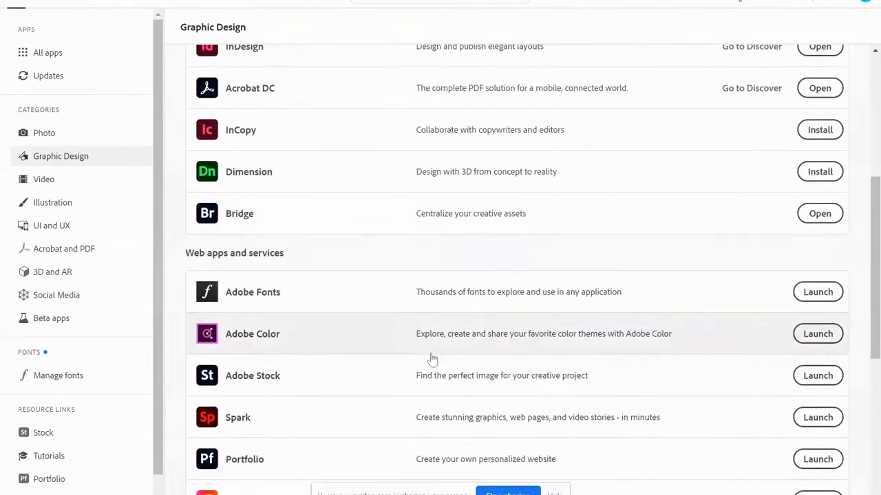
pyautogui.scroll(-3)
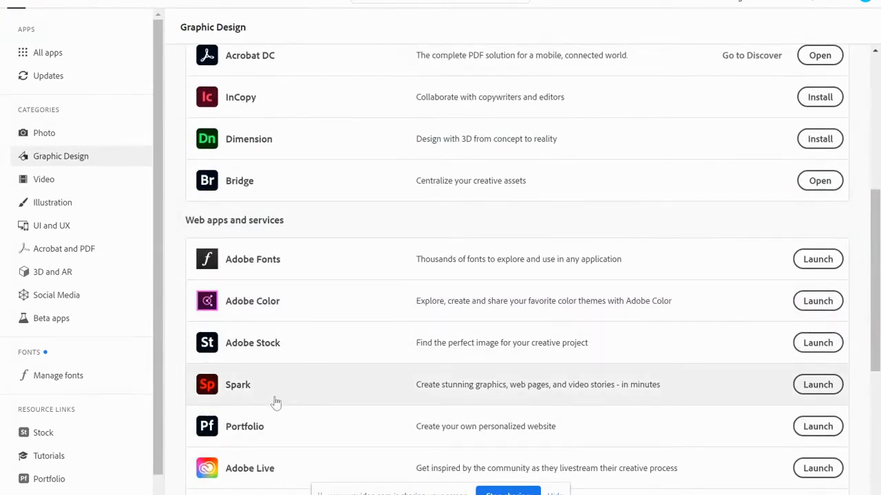
pyautogui.moveTo(818, 385)
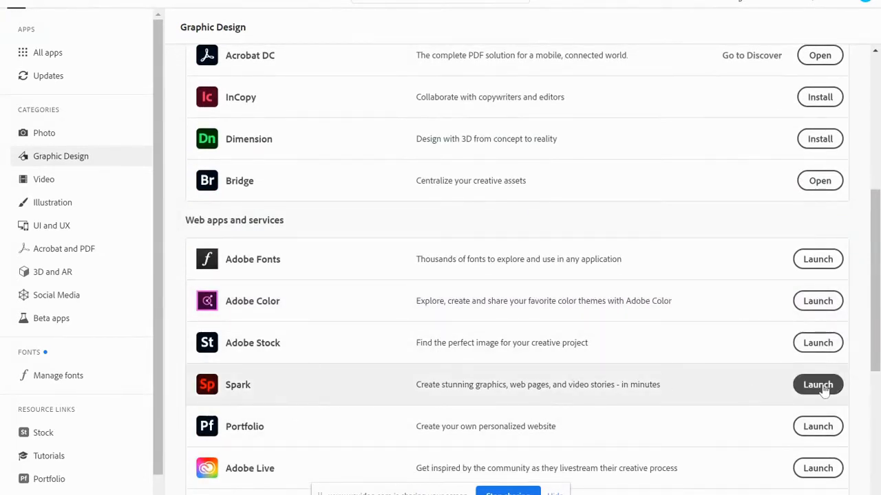
pyautogui.click(817, 385)
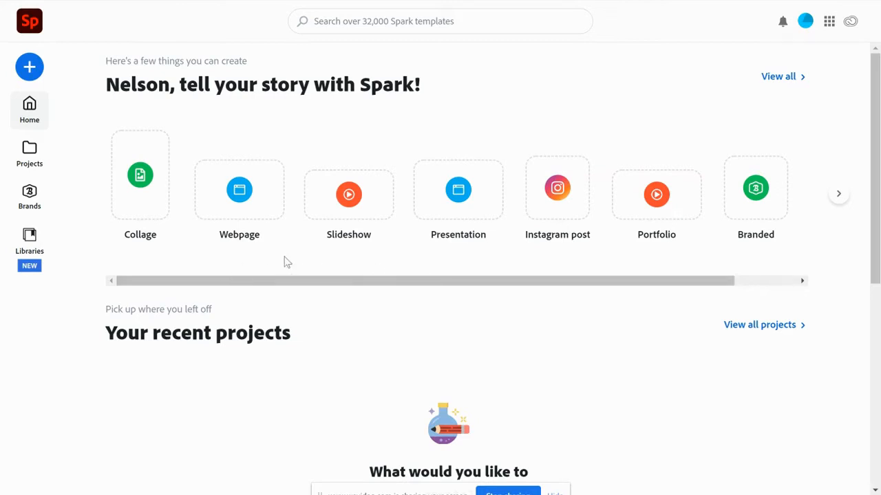
pyautogui.moveTo(238, 189)
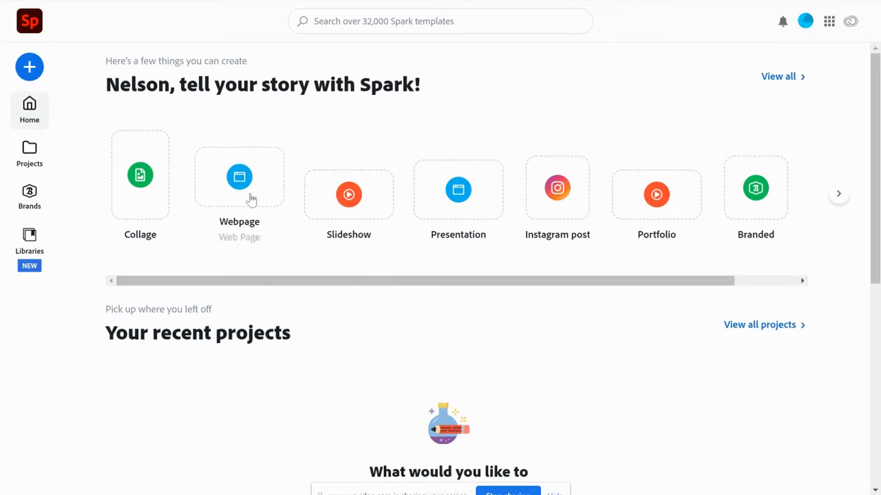
pyautogui.click(240, 177)
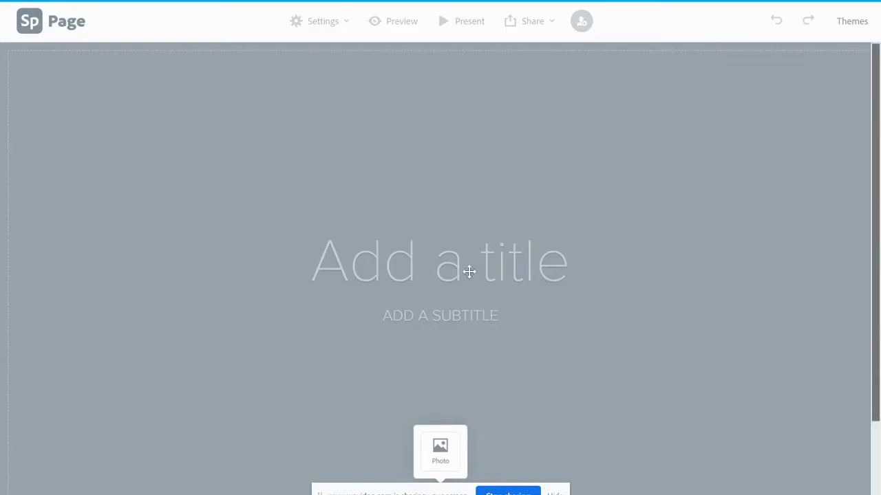
# Set the header title to 'Communication Technology' with the subtitle 'PHOTOGRAPHY'
pyautogui.click(440, 262)
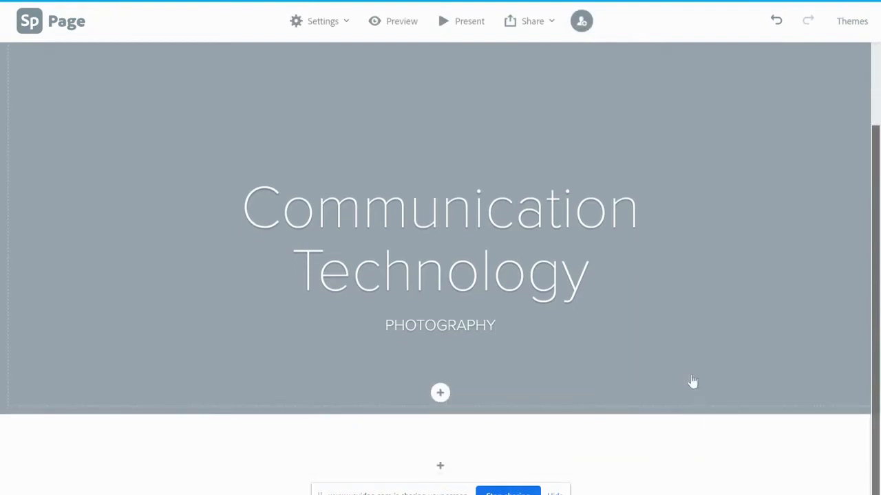
pyautogui.moveTo(441, 393)
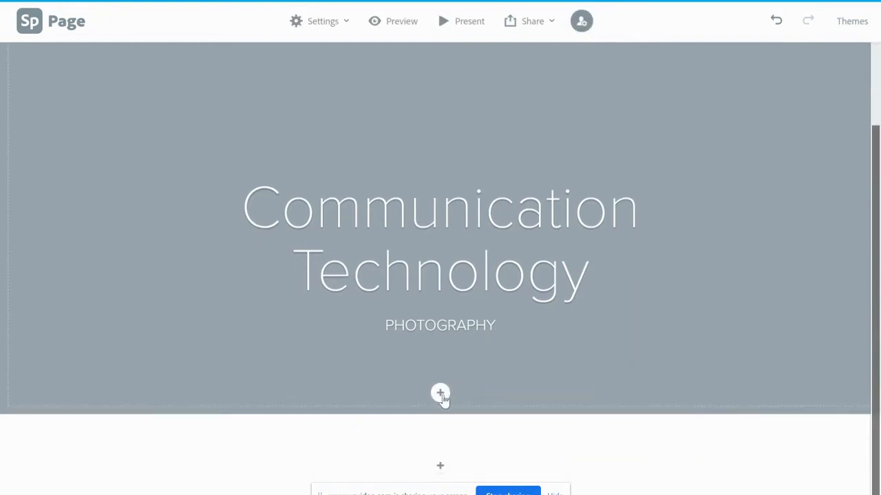
pyautogui.moveTo(484, 398)
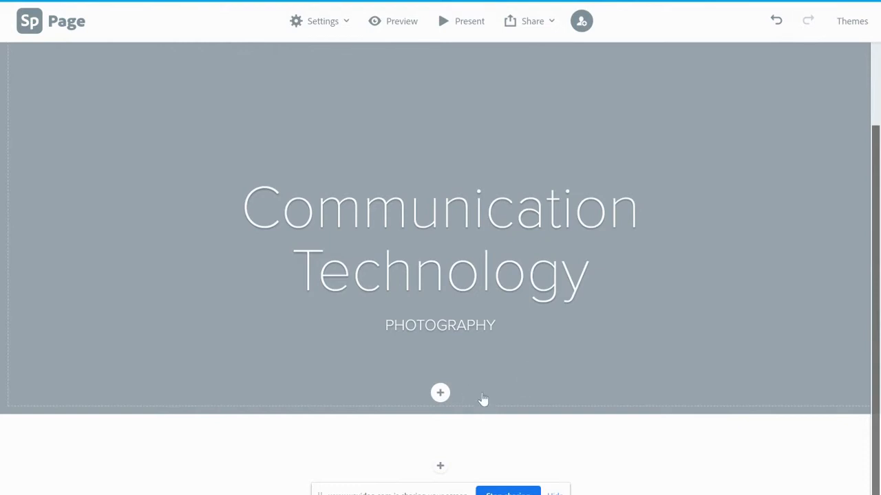
pyautogui.moveTo(440, 392)
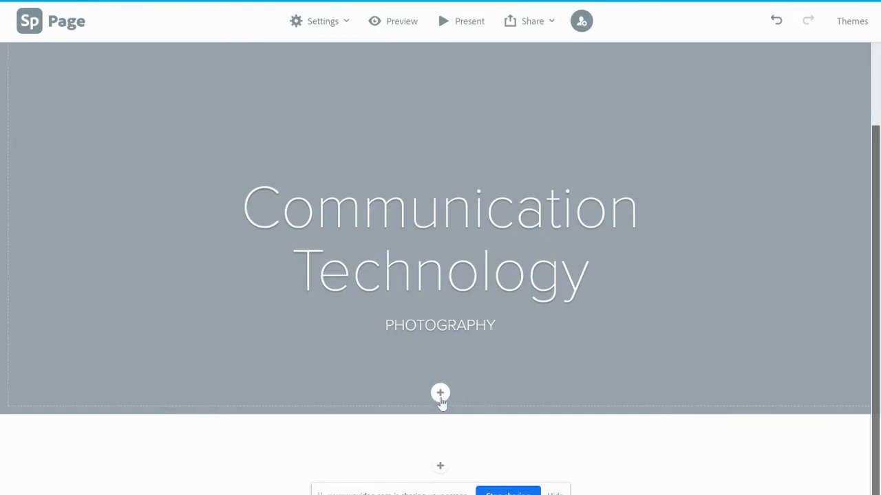
pyautogui.click(440, 393)
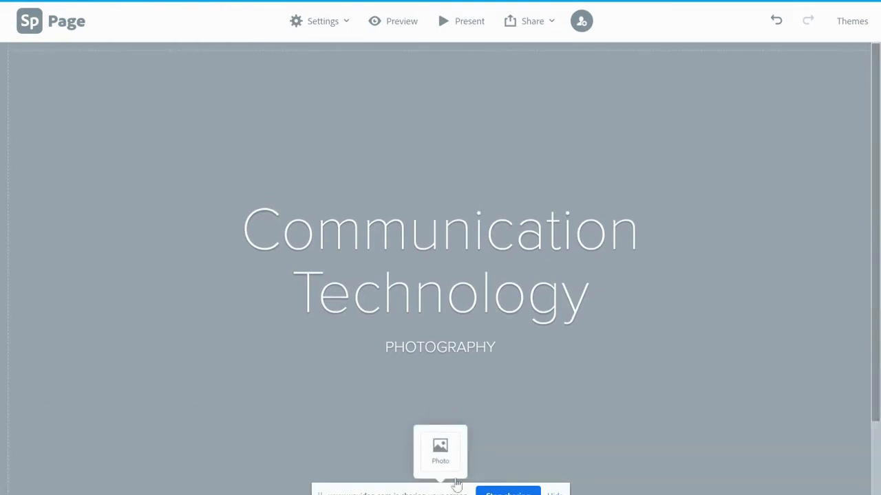
# Place the Lightroom autumn-trees park photo behind the header title
pyautogui.click(439, 452)
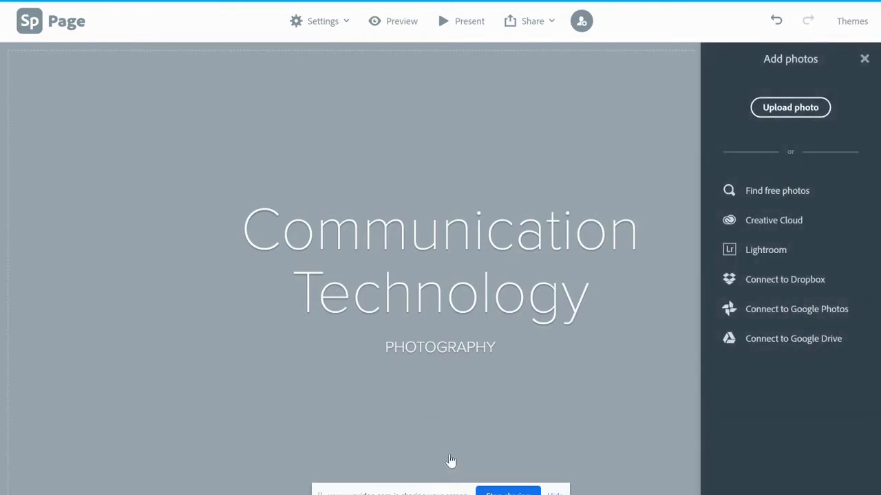
pyautogui.moveTo(814, 250)
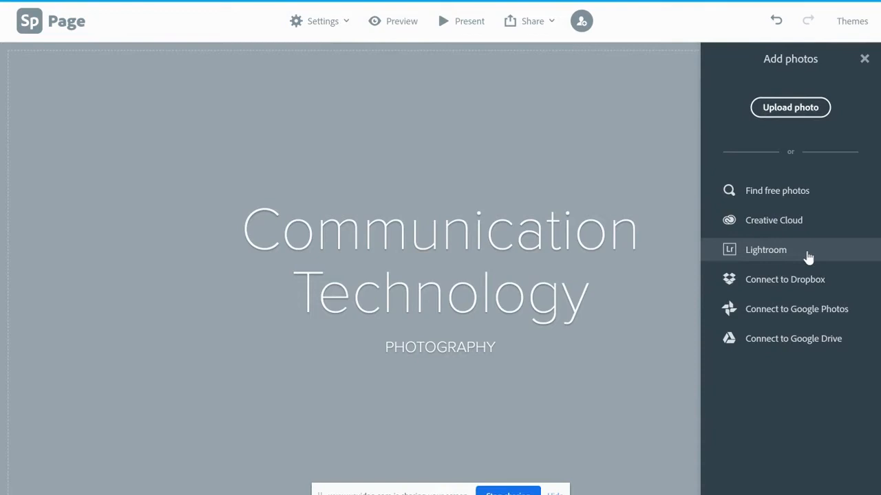
pyautogui.click(765, 249)
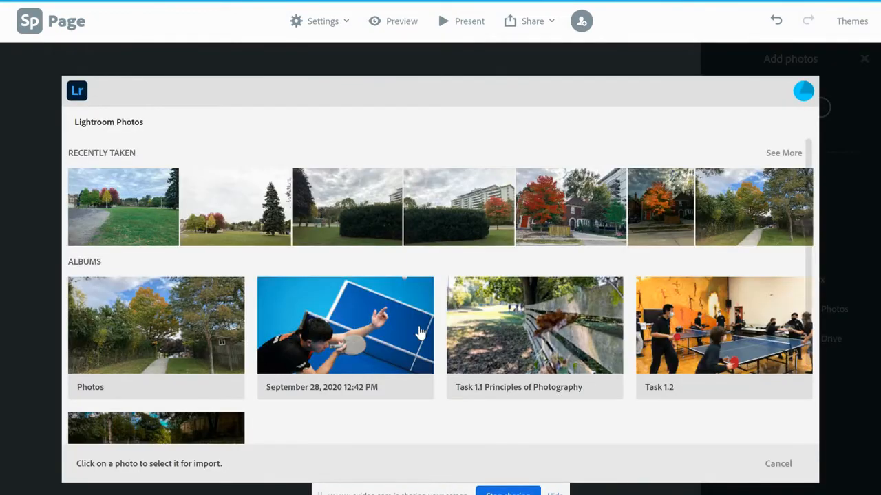
pyautogui.moveTo(132, 271)
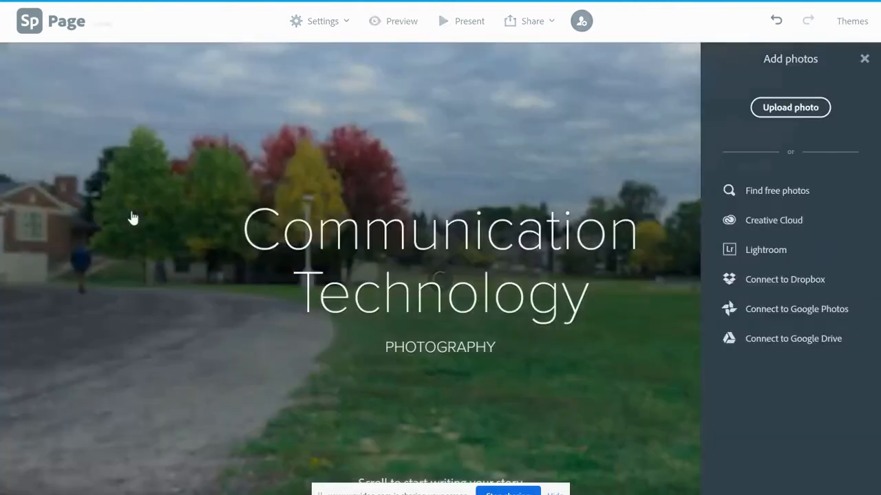
pyautogui.click(865, 58)
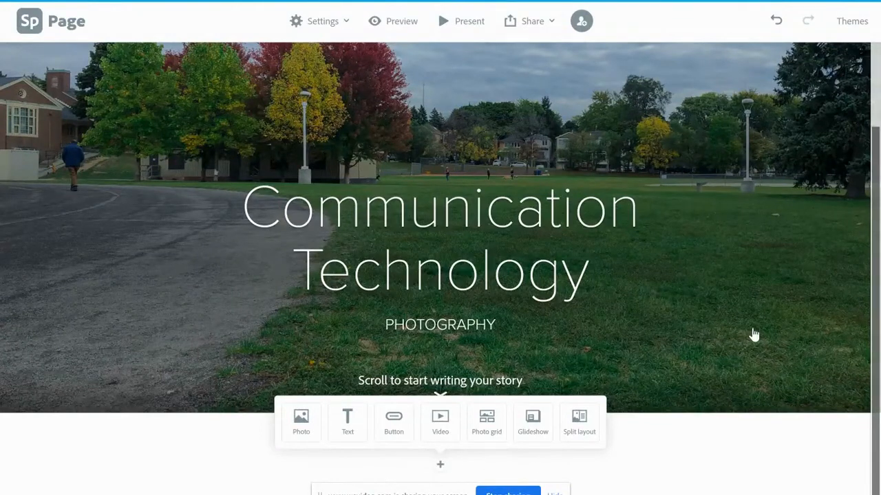
pyautogui.moveTo(818, 348)
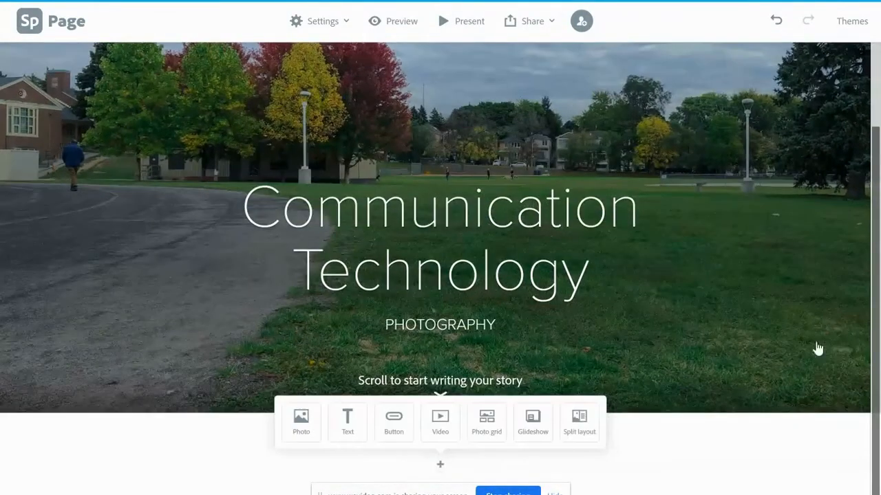
pyautogui.moveTo(500, 460)
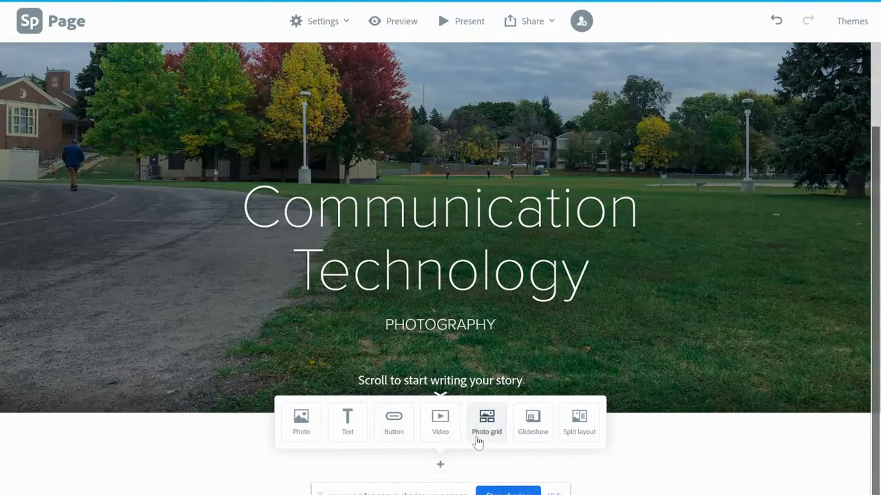
# Add a photo grid and select ten photos from the Task 1.1 Principles of Photography album
pyautogui.click(486, 419)
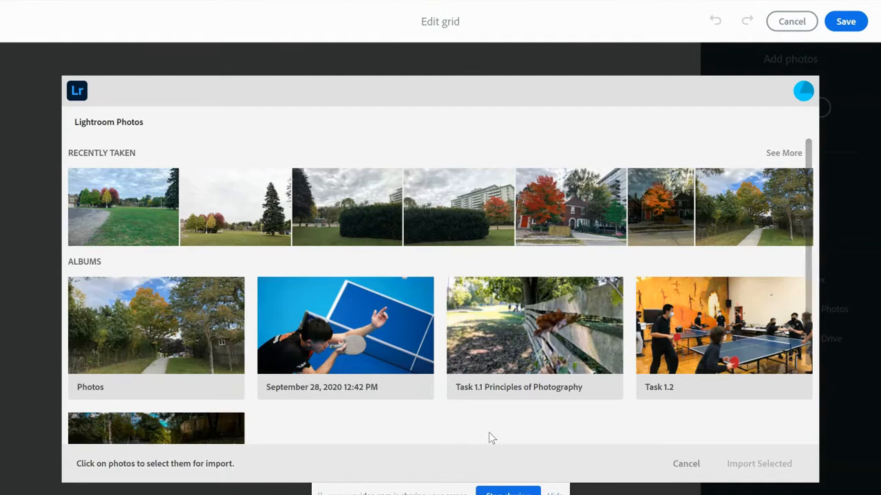
pyautogui.scroll(-3)
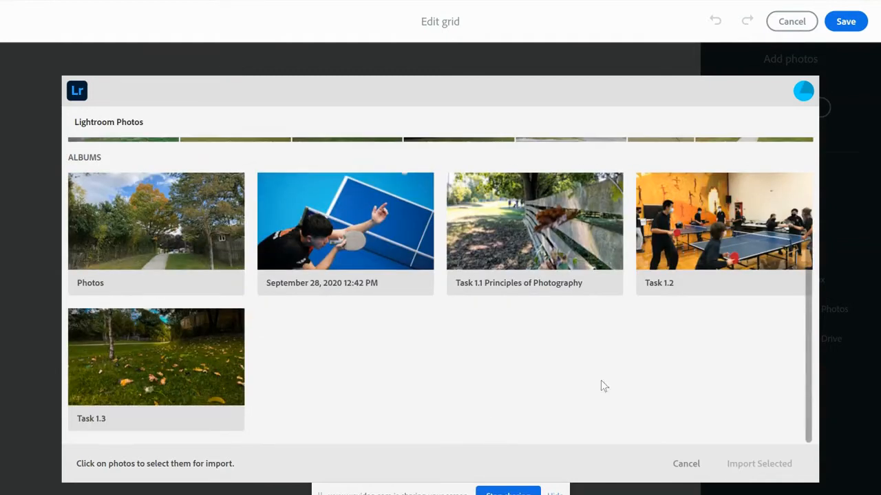
pyautogui.moveTo(504, 307)
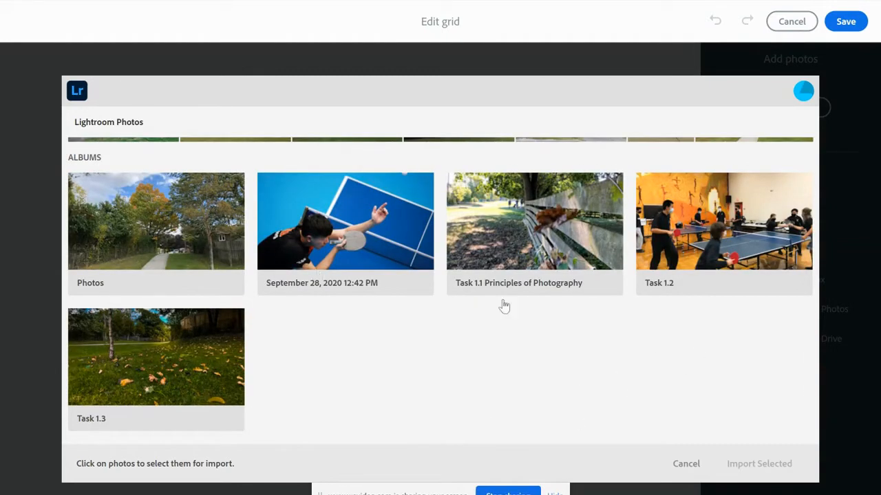
pyautogui.moveTo(557, 263)
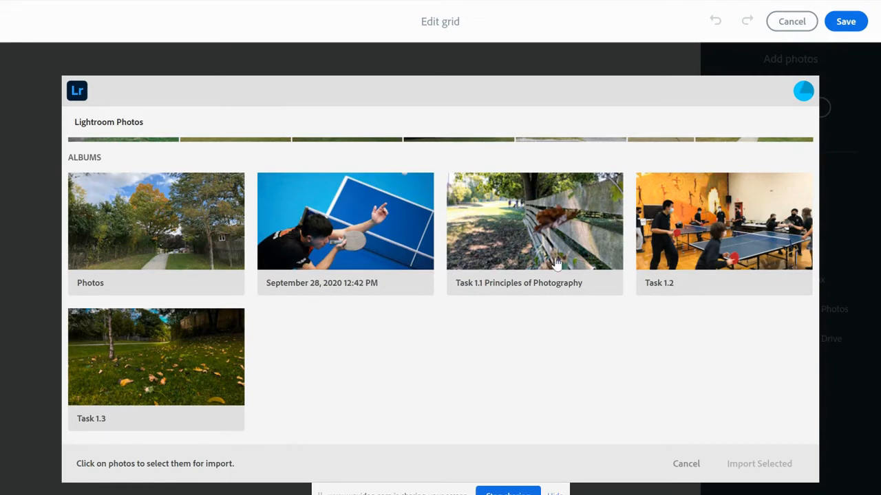
pyautogui.click(534, 220)
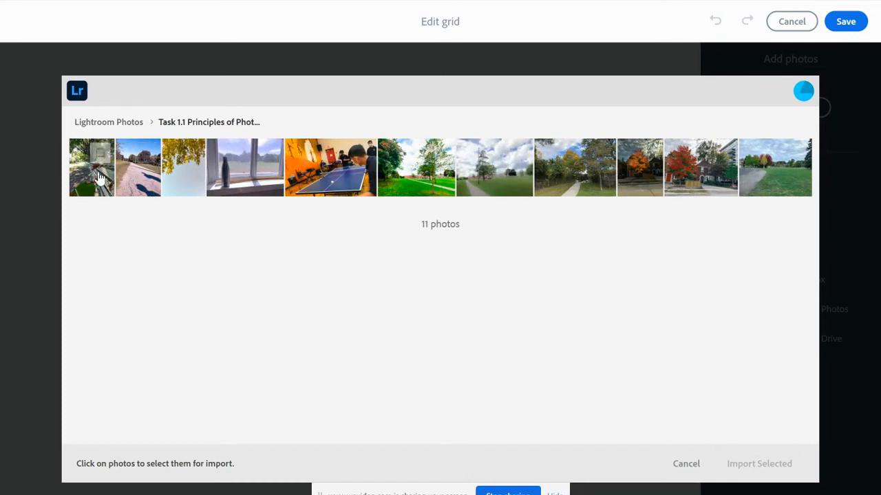
pyautogui.click(138, 168)
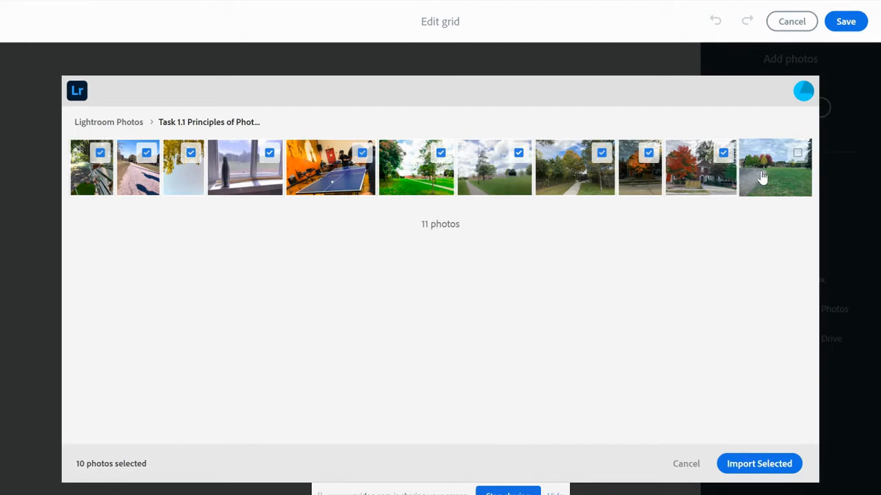
# Import the ten selected Task 1.1 photos into the grid and review the layout
pyautogui.click(759, 463)
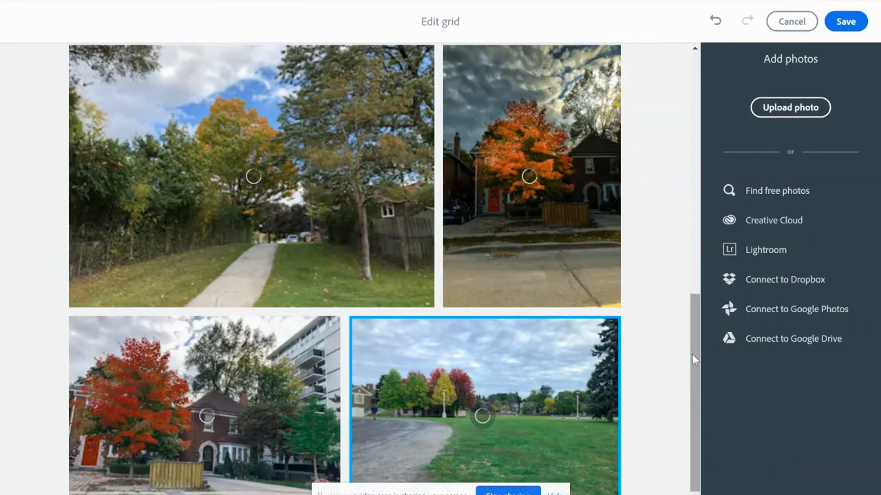
pyautogui.scroll(-3)
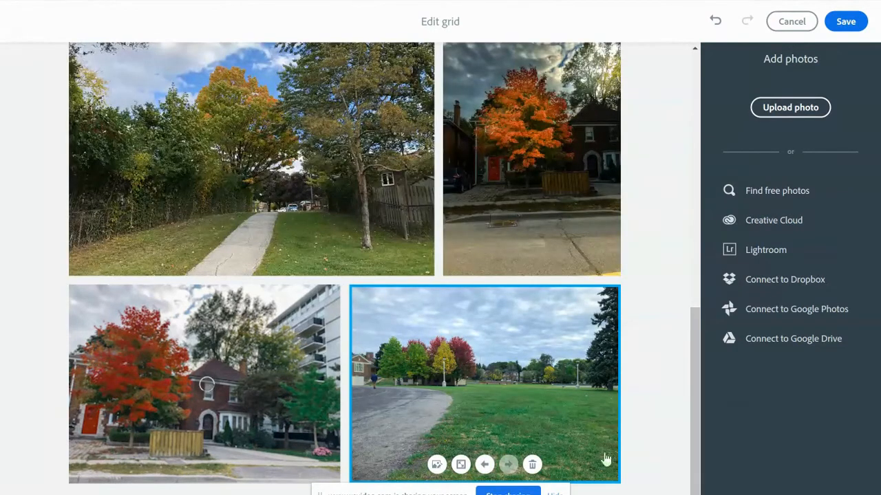
pyautogui.moveTo(654, 428)
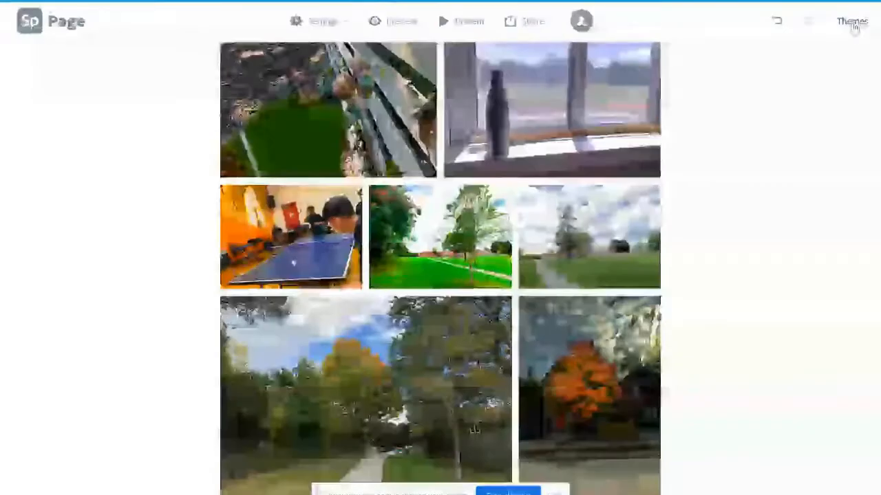
# Caption the first grid 'Task 1.1' and show the block options below it
pyautogui.scroll(-3)
pyautogui.write('TA')
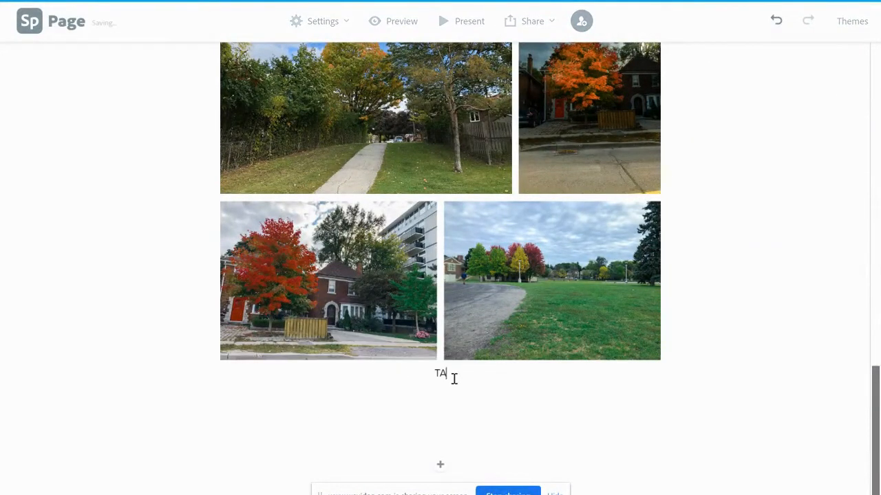
pyautogui.write('sk 1')
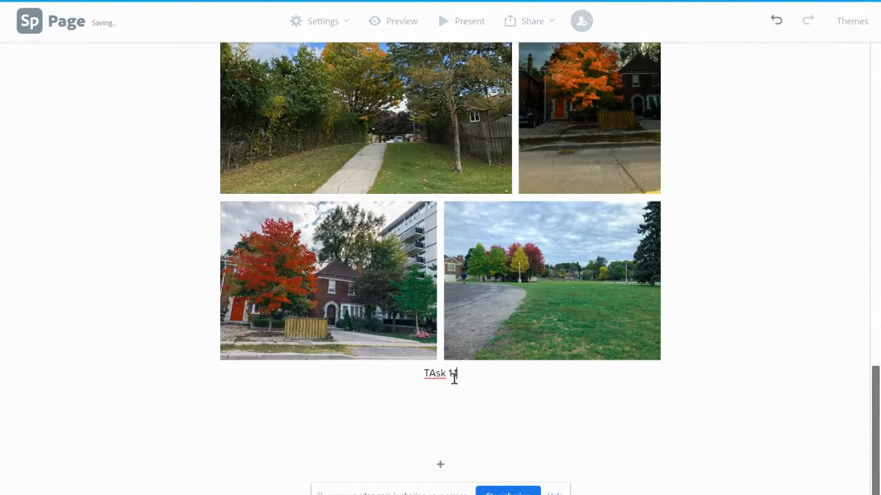
pyautogui.write('.1')
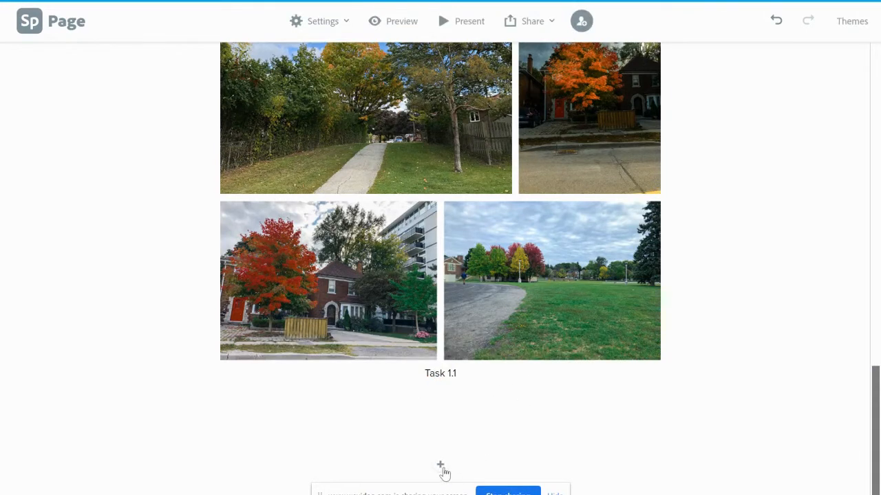
pyautogui.moveTo(441, 470)
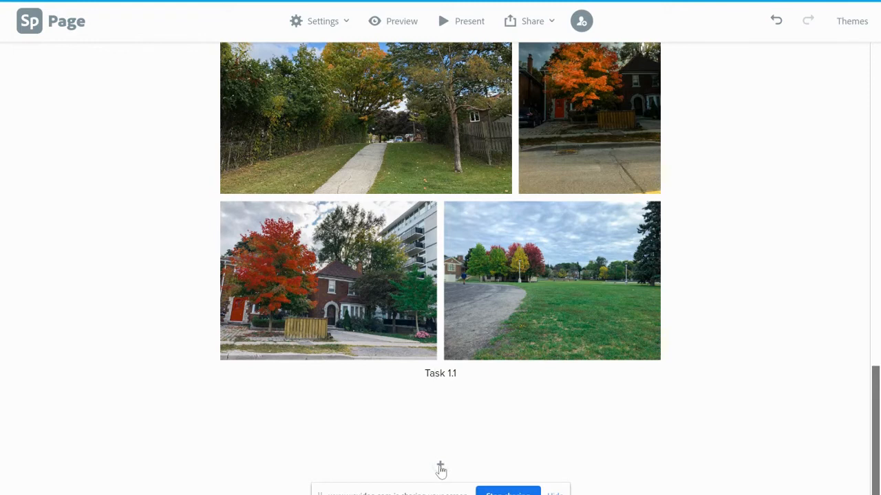
pyautogui.click(440, 467)
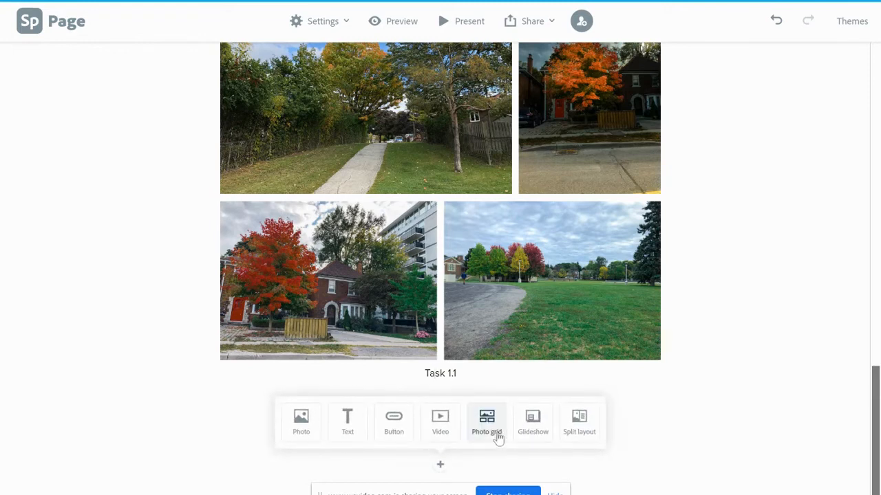
# Add a grid of four Task 1.2 album photos, leaving out the table tennis photo
pyautogui.click(486, 421)
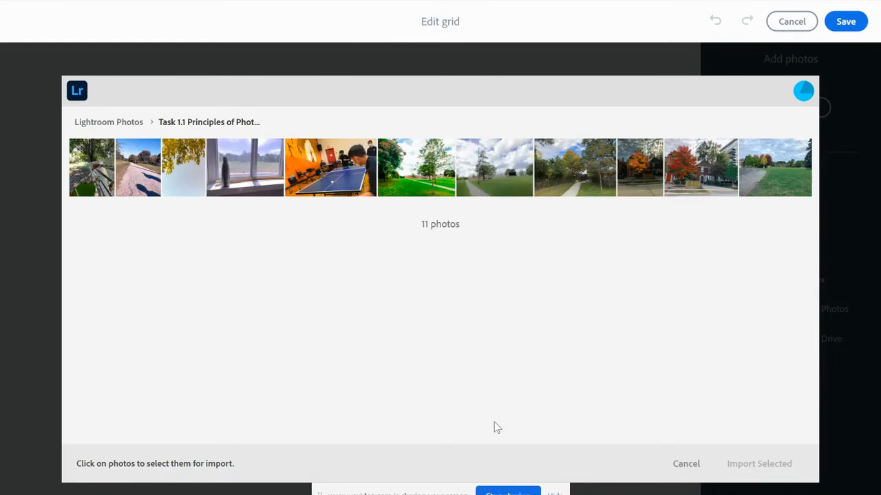
pyautogui.moveTo(101, 130)
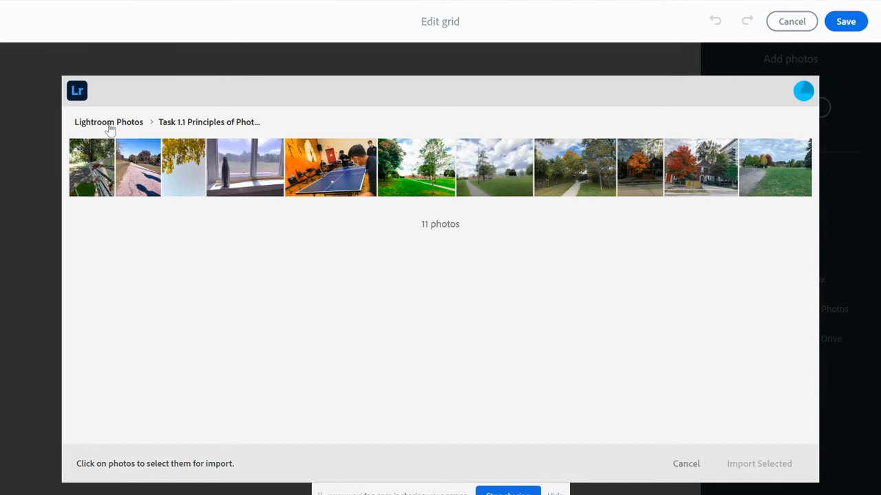
pyautogui.click(108, 122)
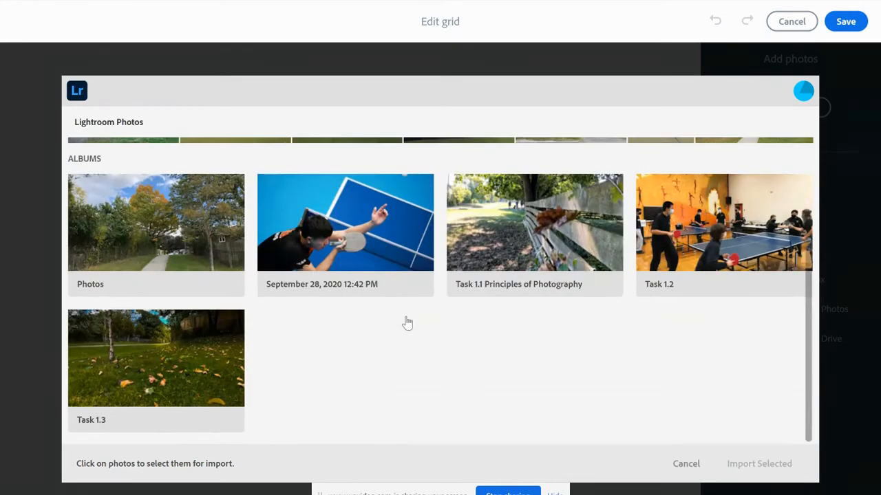
pyautogui.moveTo(723, 245)
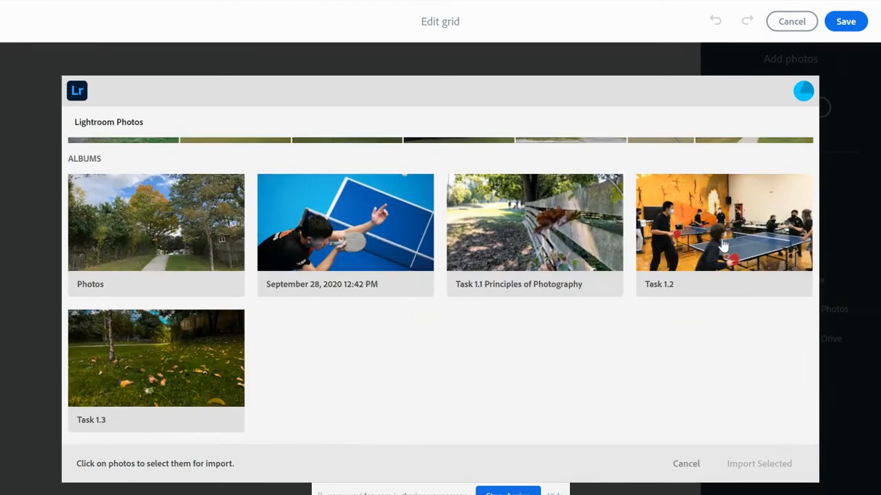
pyautogui.click(723, 223)
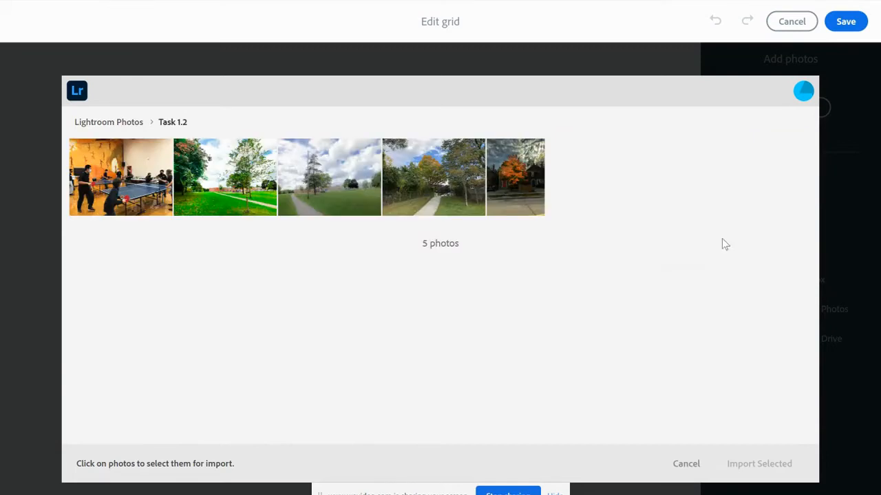
pyautogui.moveTo(130, 190)
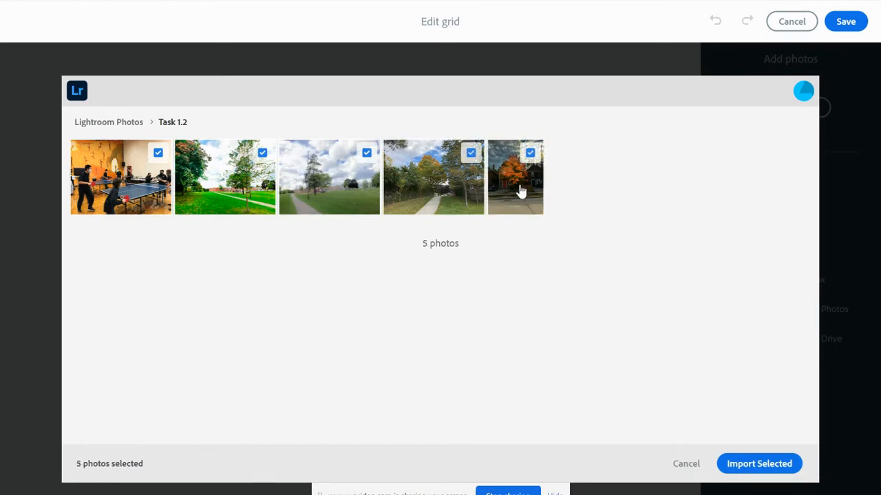
pyautogui.click(158, 152)
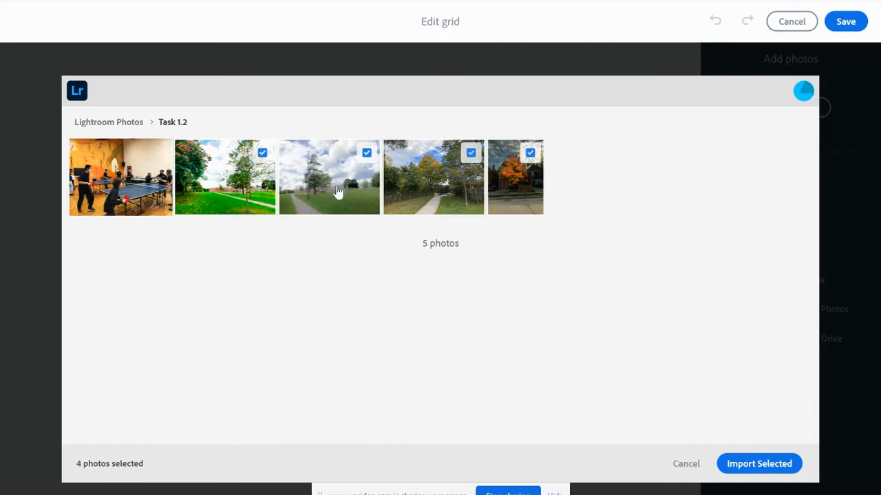
pyautogui.moveTo(759, 470)
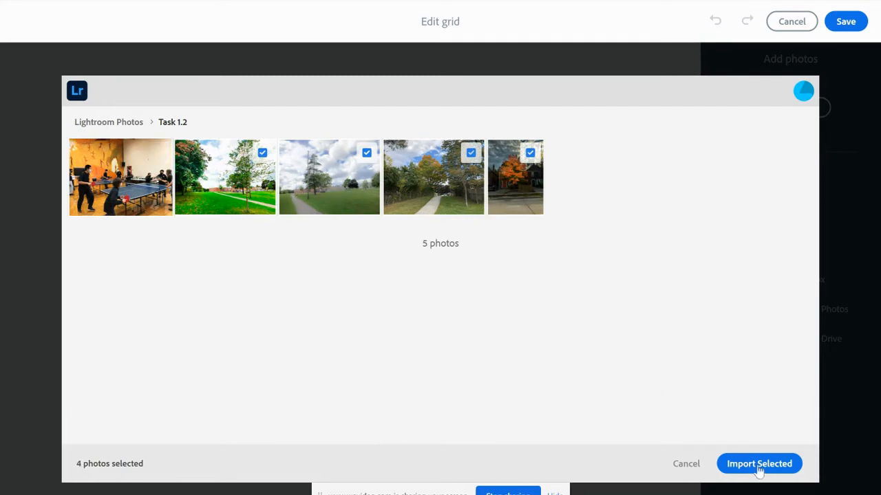
pyautogui.click(759, 463)
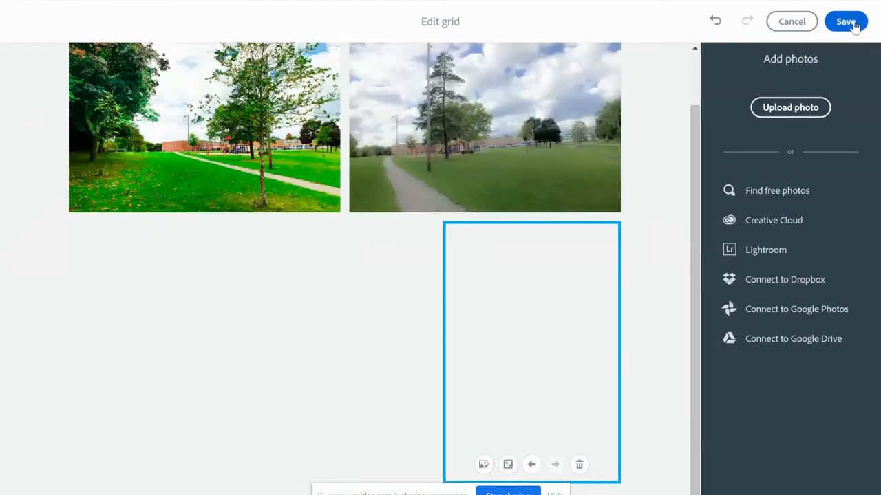
pyautogui.click(845, 21)
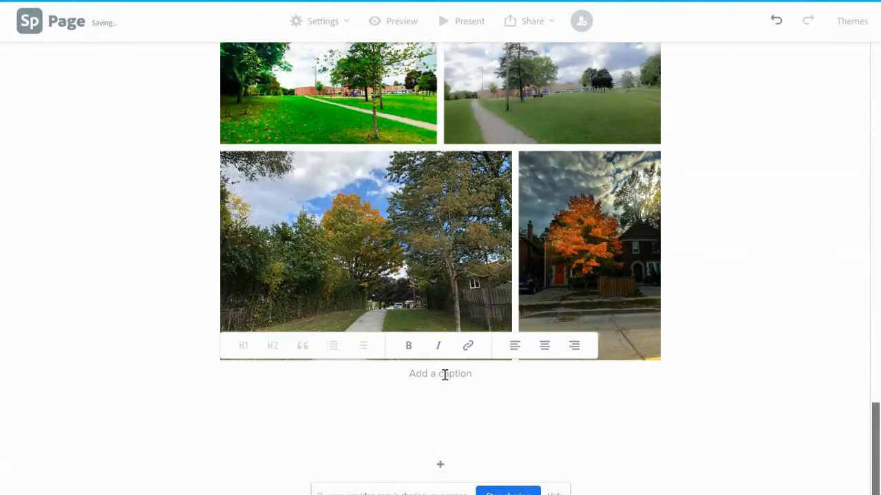
# Enter 'Task 1.2' as the second grid's caption and show the block options
pyautogui.write('Task')
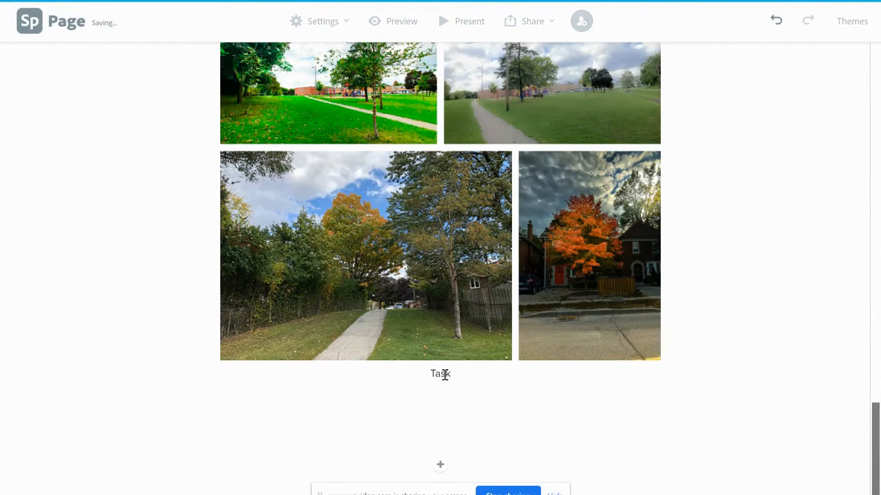
pyautogui.write('1.2')
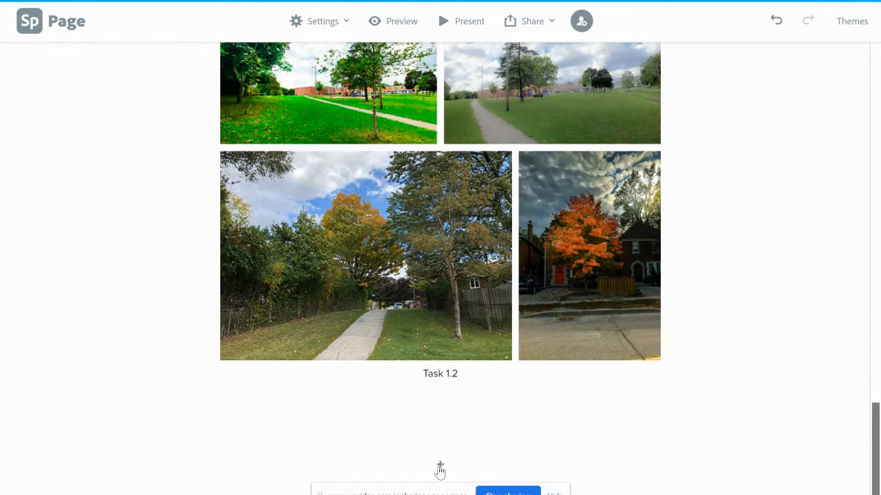
pyautogui.click(439, 466)
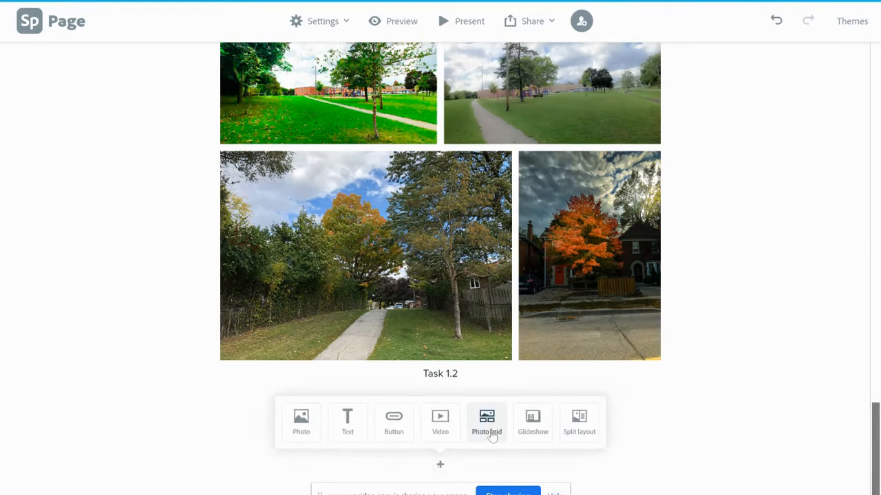
# Add a third grid holding three photos from the Task 1.3 Lightroom album
pyautogui.click(487, 420)
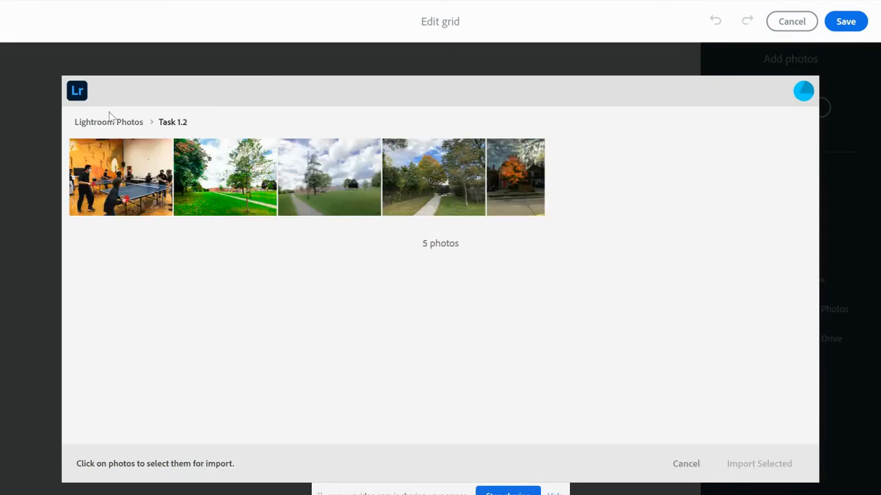
pyautogui.click(108, 122)
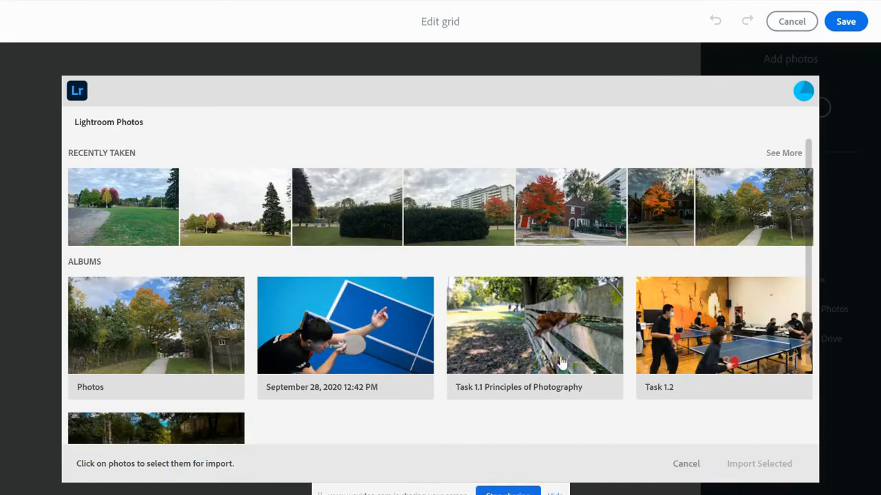
pyautogui.scroll(-3)
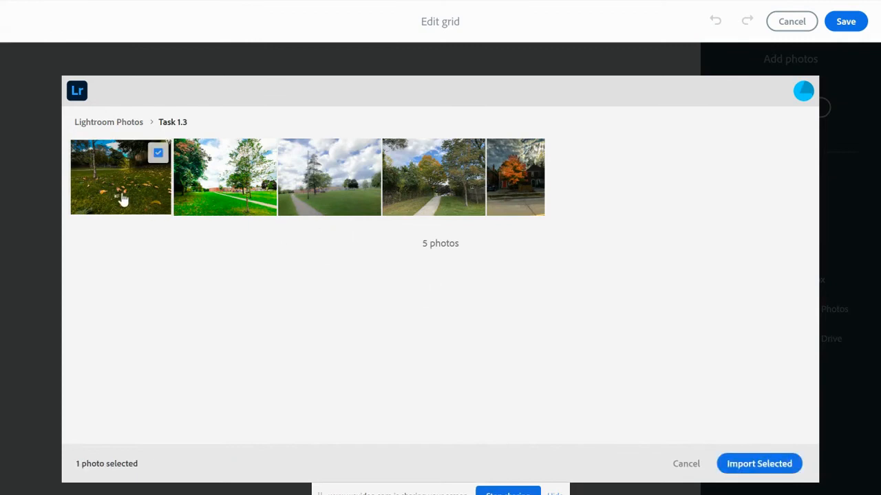
pyautogui.click(225, 177)
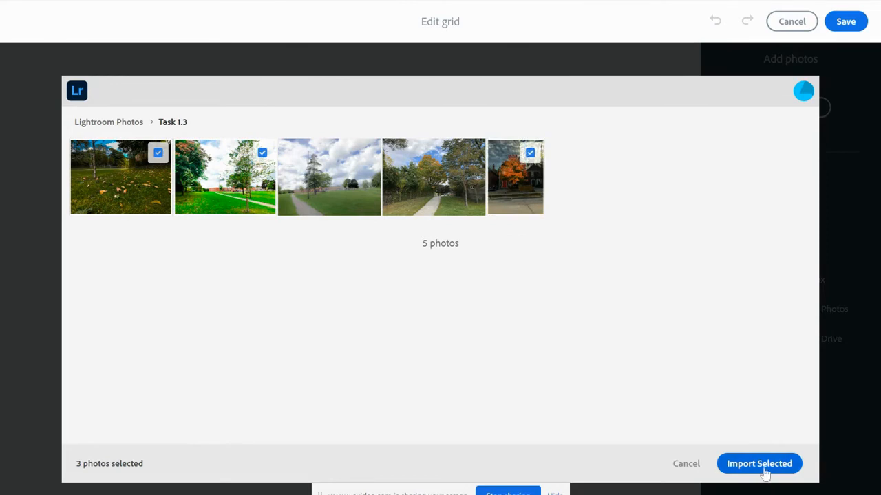
pyautogui.click(759, 463)
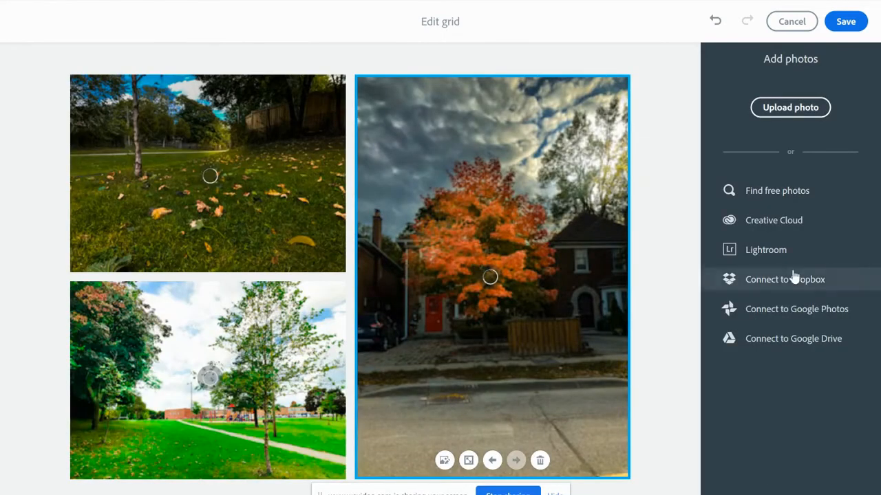
pyautogui.click(845, 21)
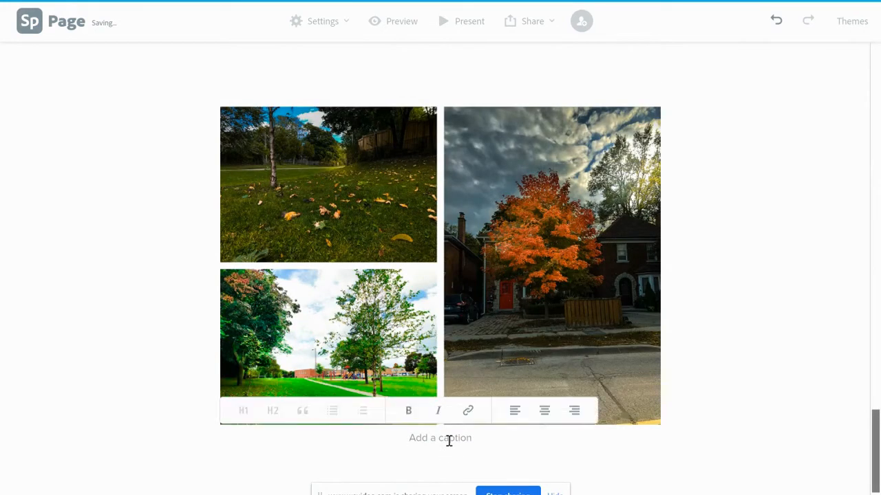
# Enter 'Task 1.3' as the caption beneath the third photo grid
pyautogui.write('Tash')
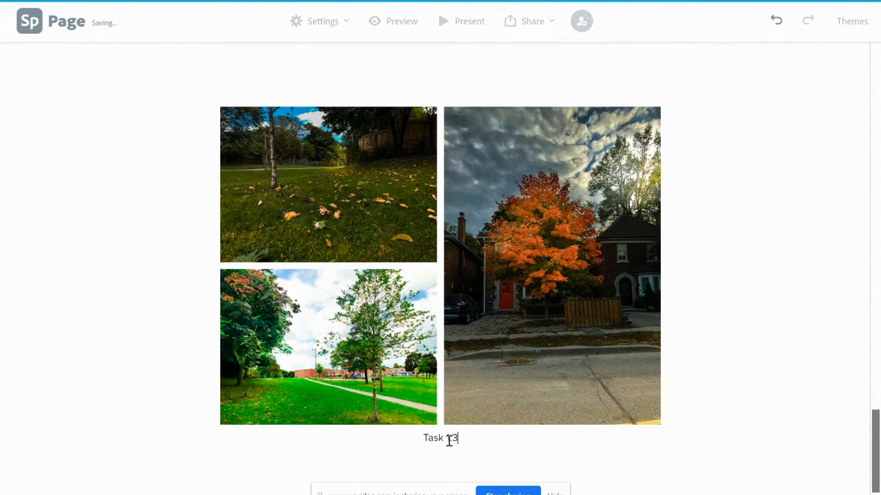
pyautogui.write('.')
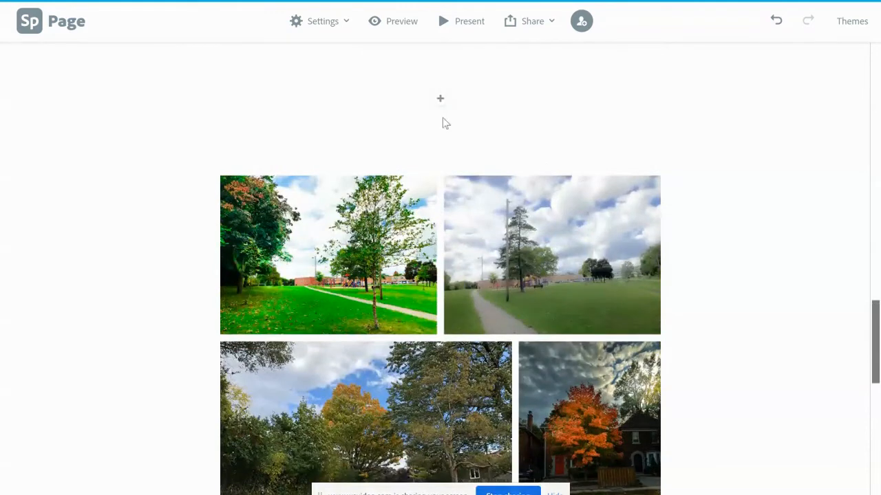
pyautogui.moveTo(396, 34)
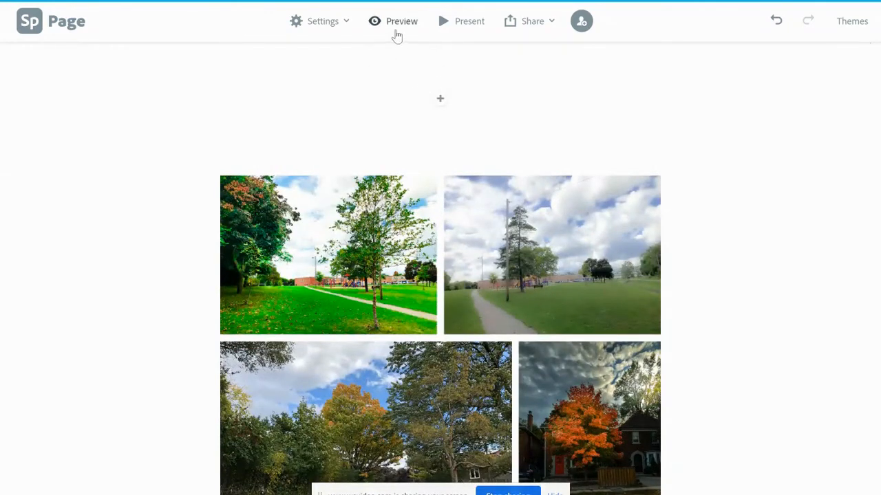
pyautogui.click(402, 21)
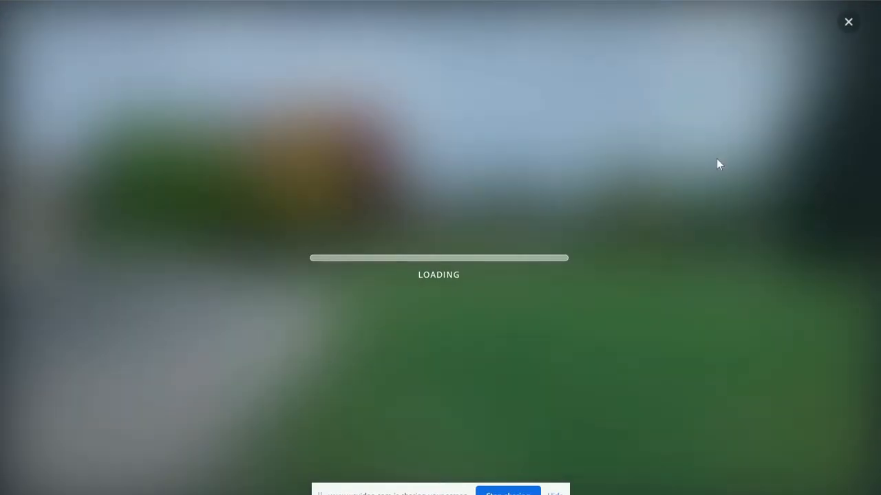
pyautogui.moveTo(818, 194)
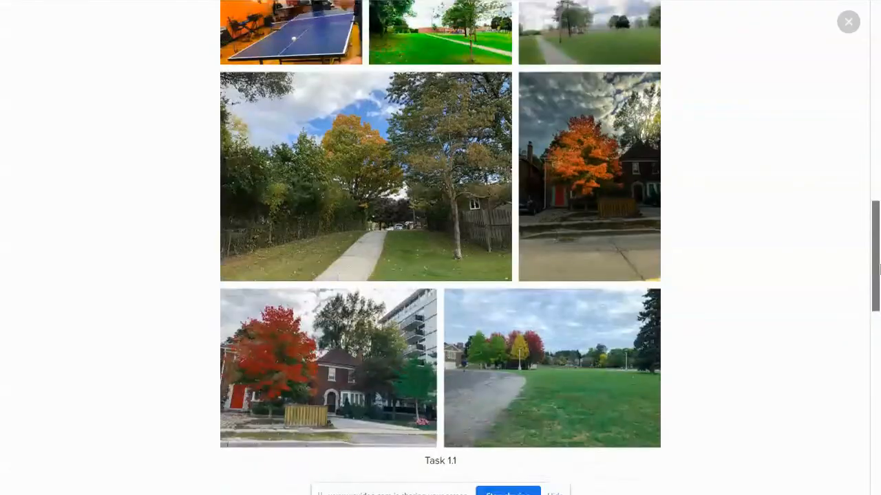
pyautogui.scroll(3)
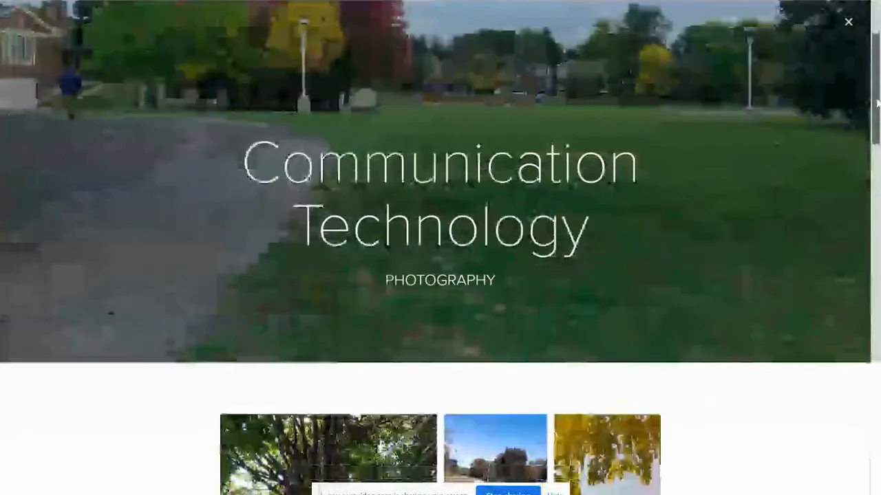
pyautogui.scroll(-3)
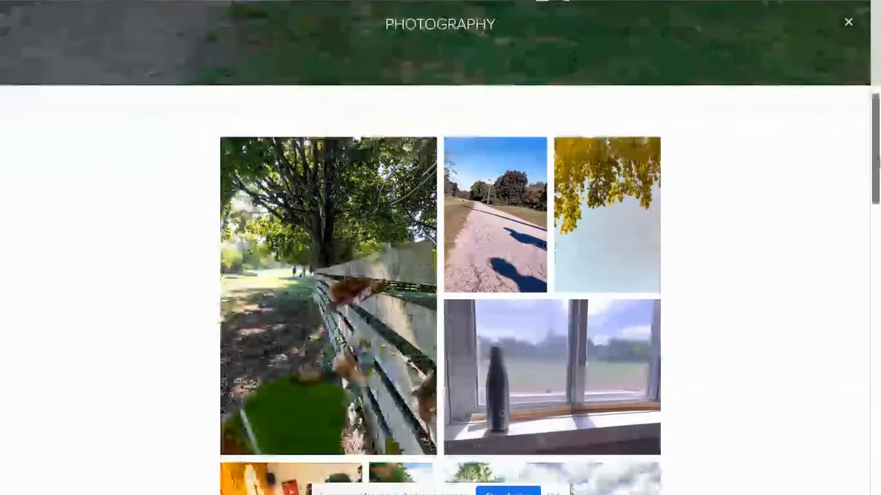
pyautogui.scroll(-3)
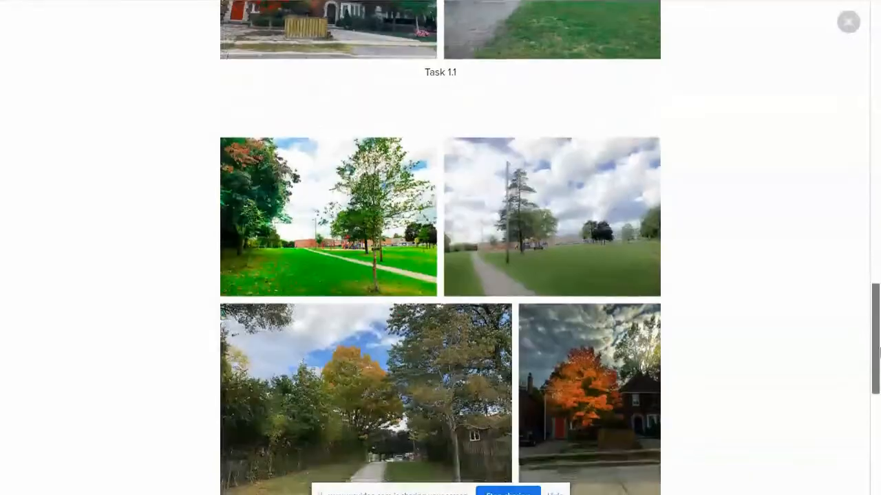
pyautogui.scroll(-3)
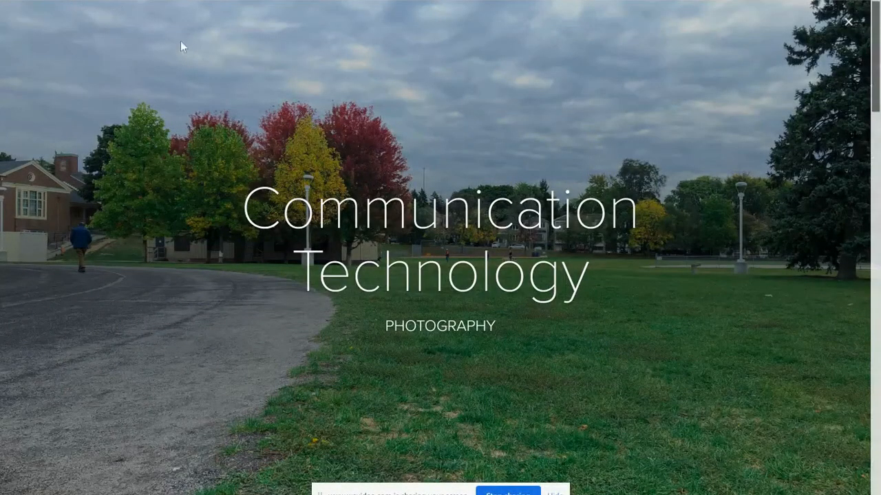
pyautogui.moveTo(256, 156)
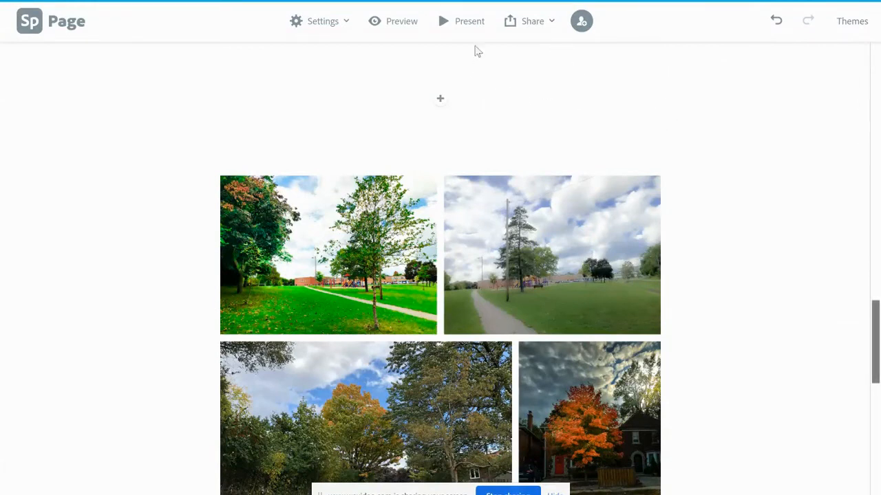
pyautogui.moveTo(529, 27)
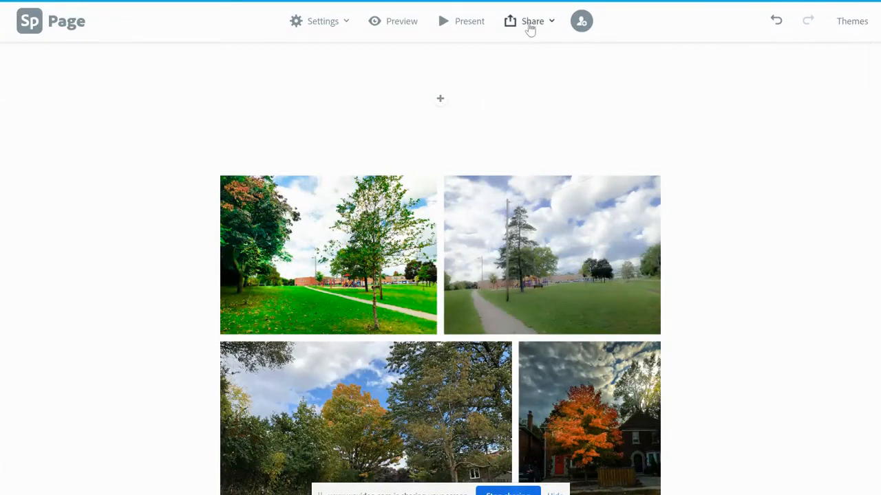
pyautogui.click(529, 21)
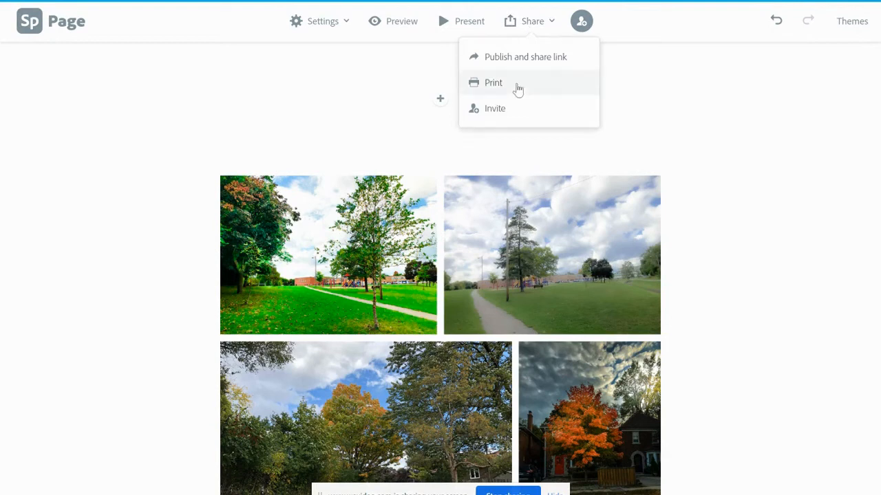
pyautogui.moveTo(502, 117)
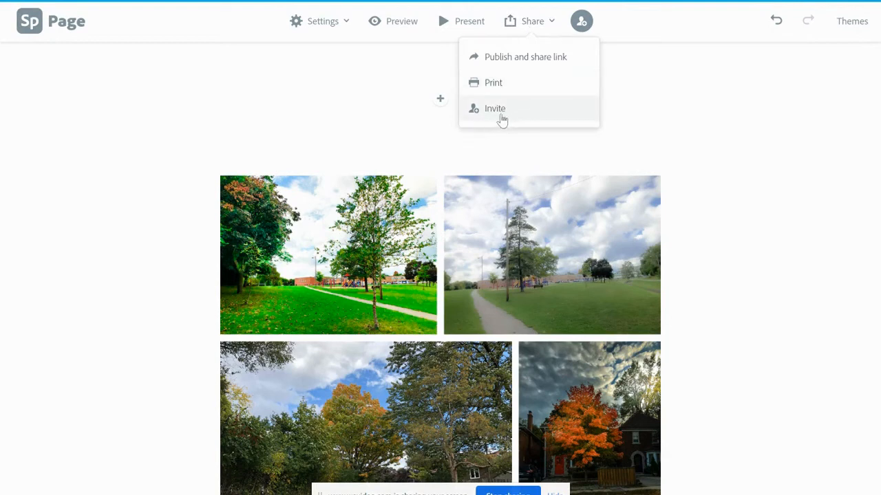
pyautogui.moveTo(489, 86)
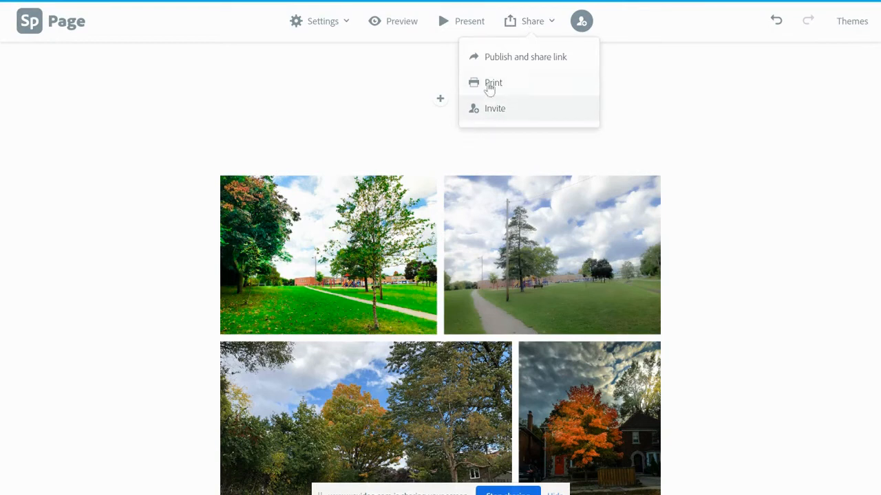
pyautogui.moveTo(592, 84)
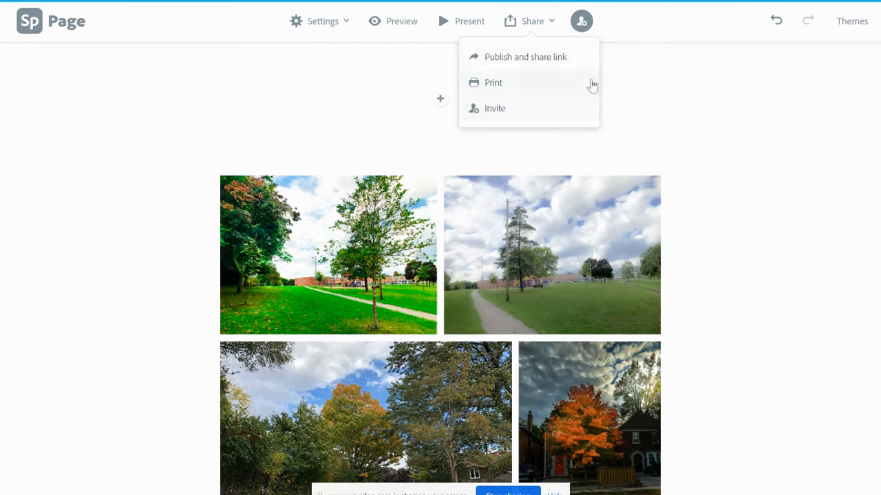
pyautogui.moveTo(581, 102)
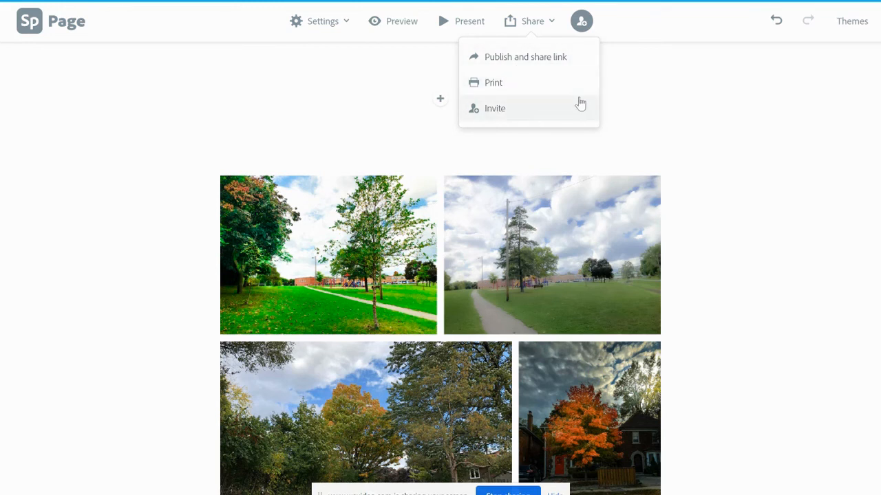
pyautogui.click(794, 92)
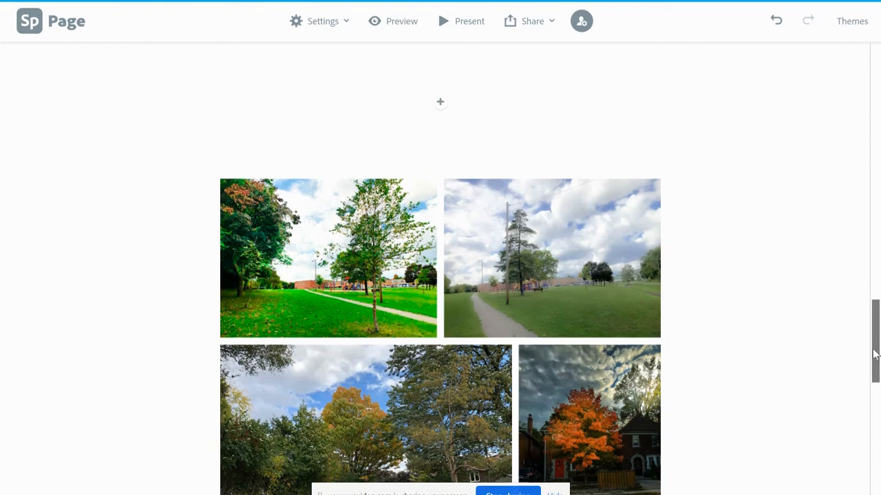
pyautogui.scroll(-3)
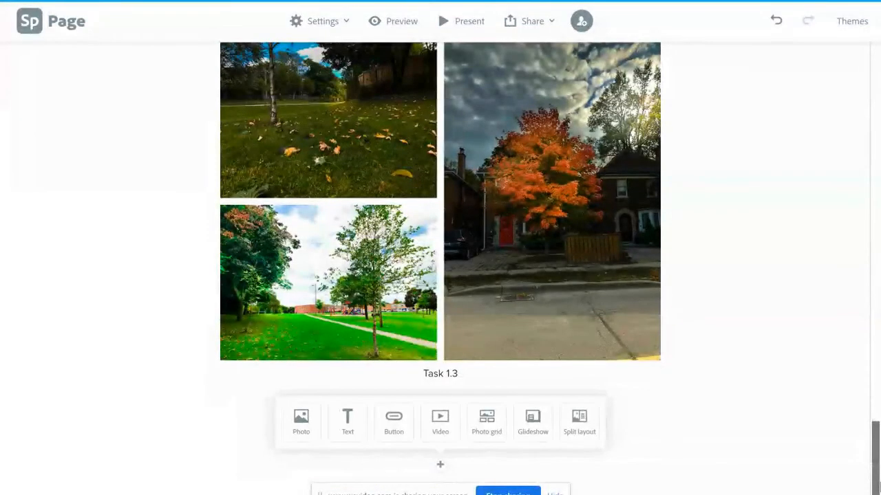